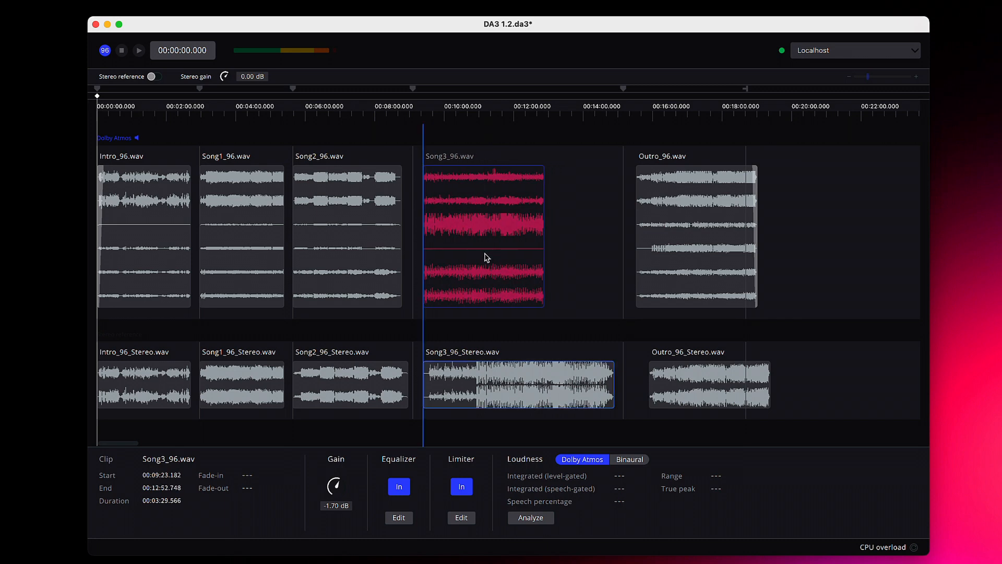
{"action": "mouse_move", "coordinate": [490, 261]}
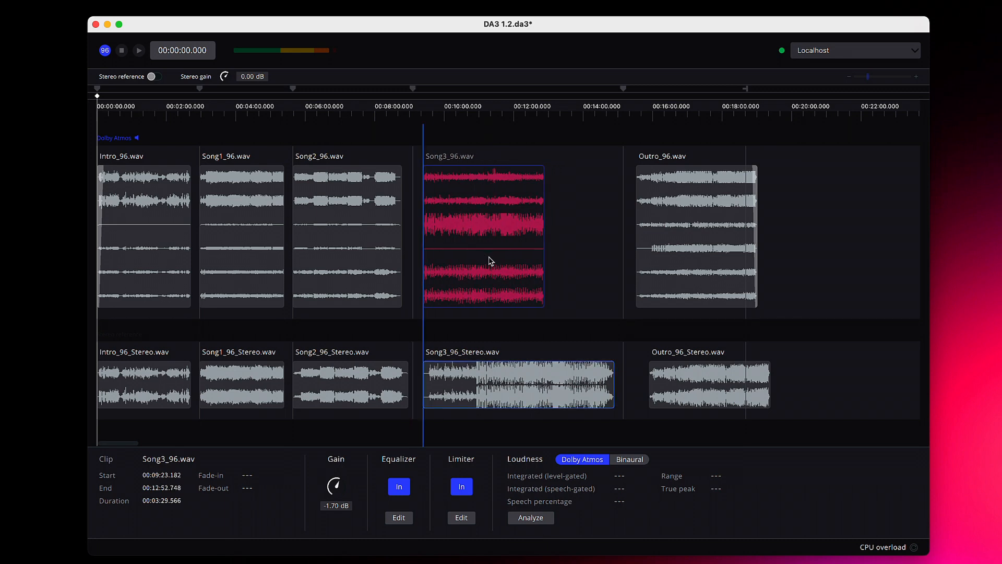